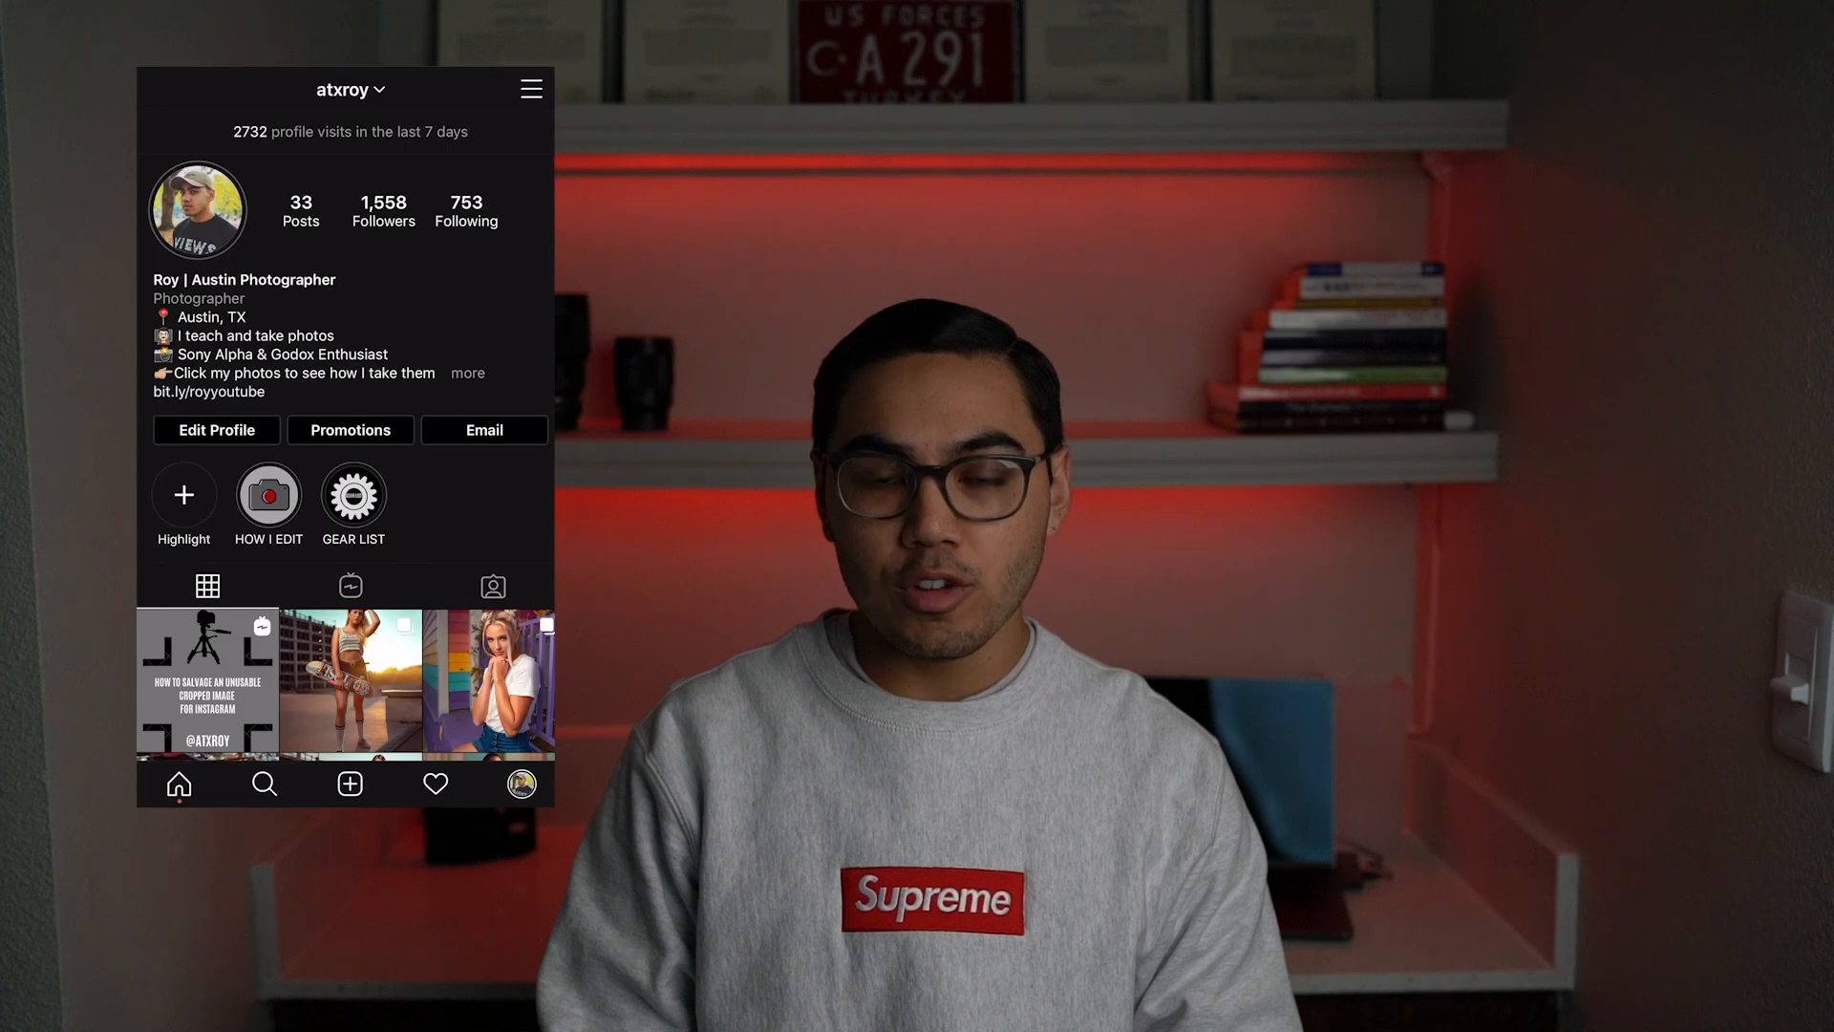
pyautogui.scroll(-3)
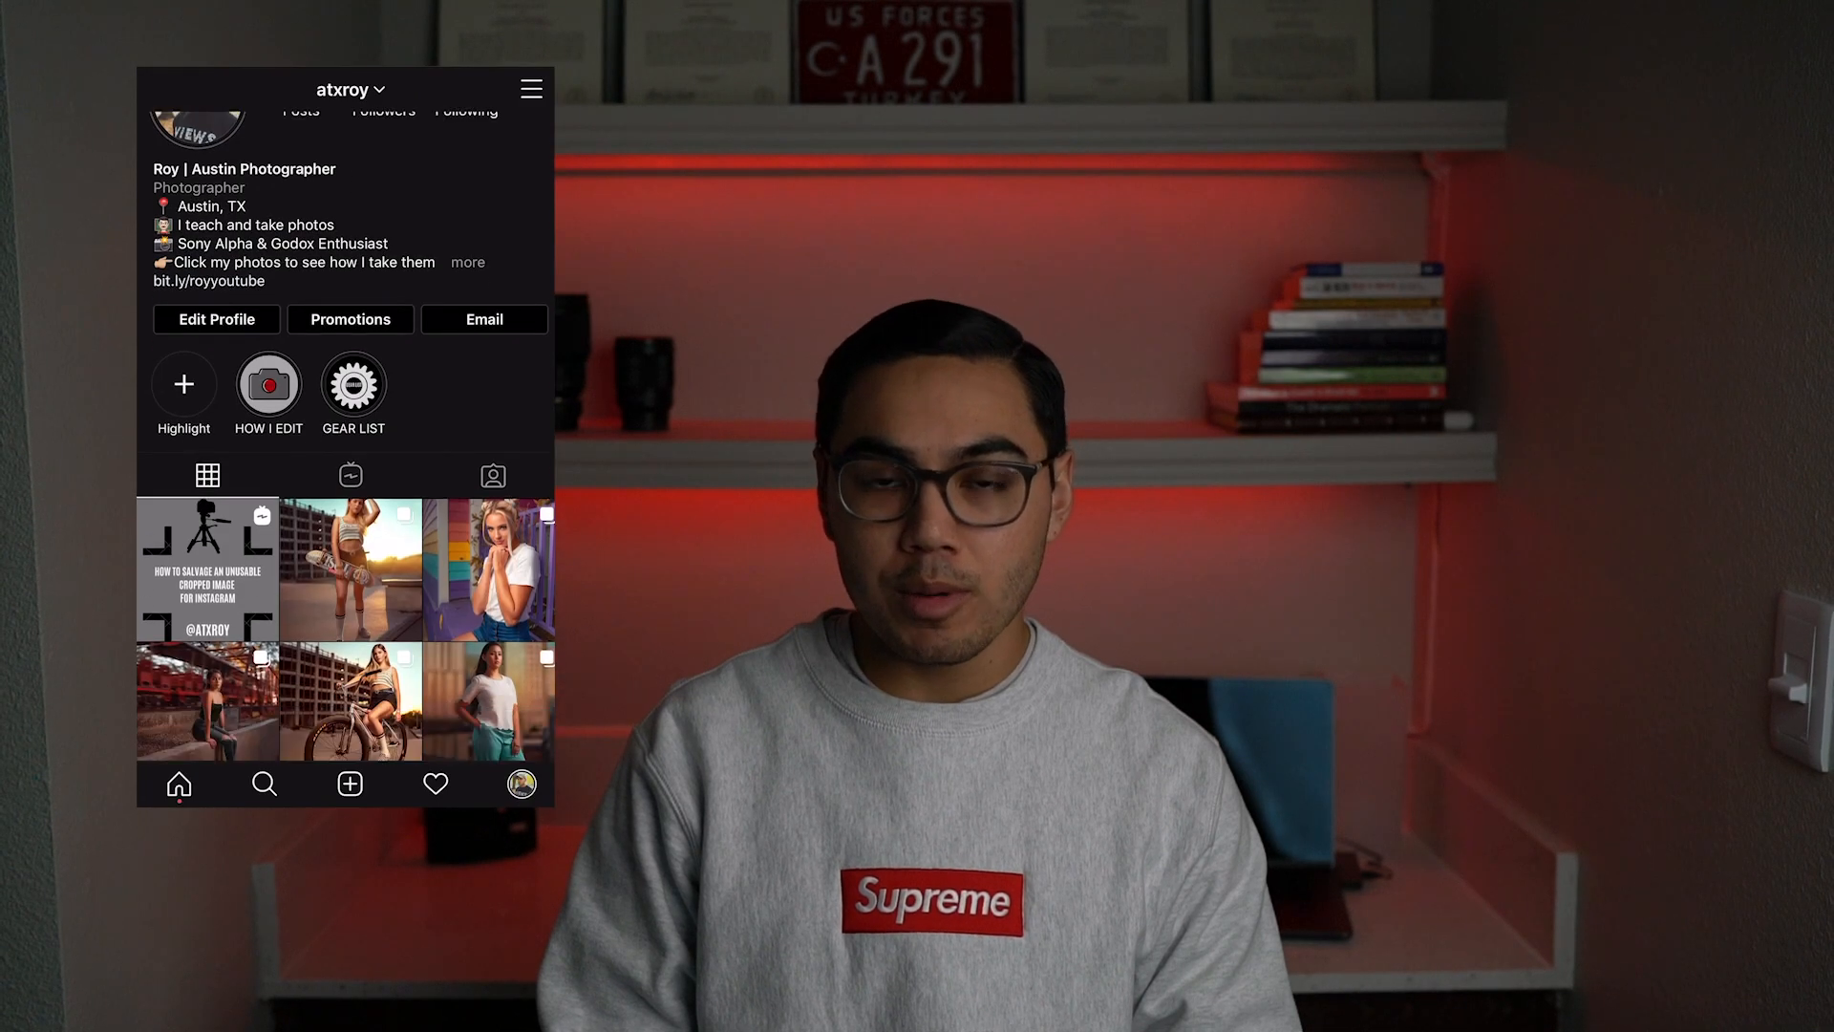
pyautogui.click(350, 570)
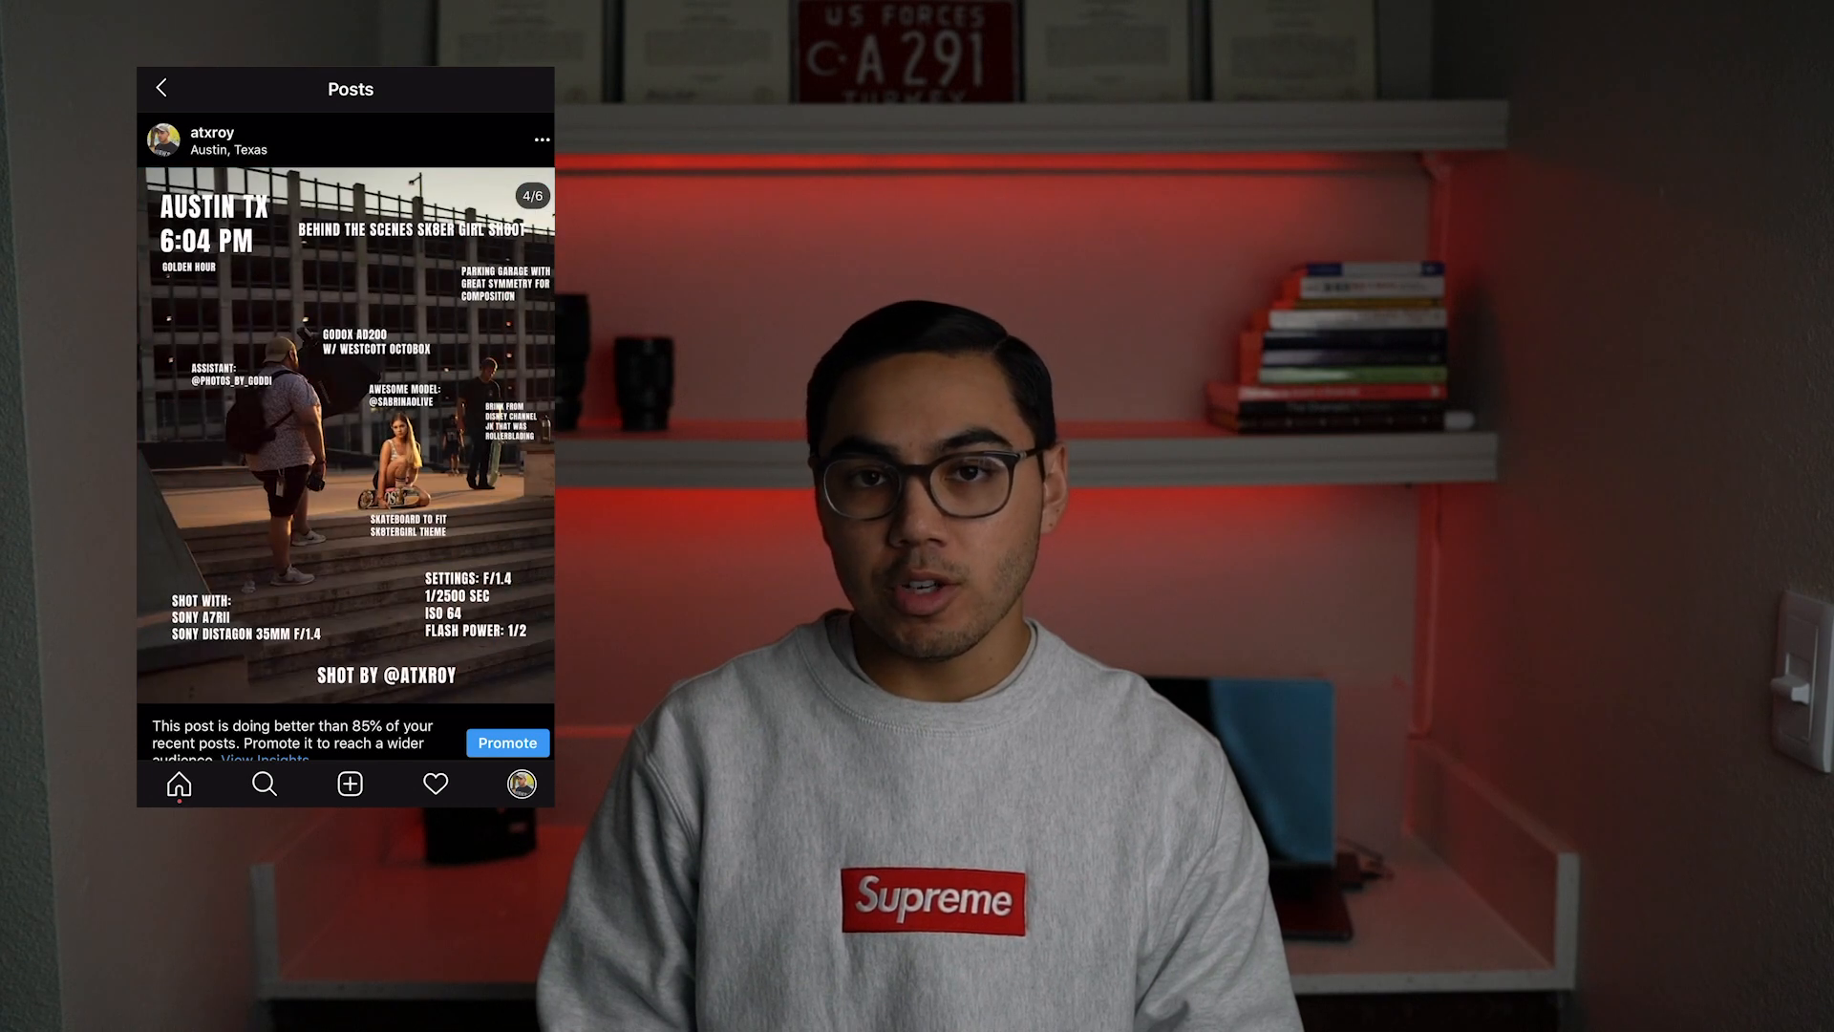
pyautogui.click(161, 88)
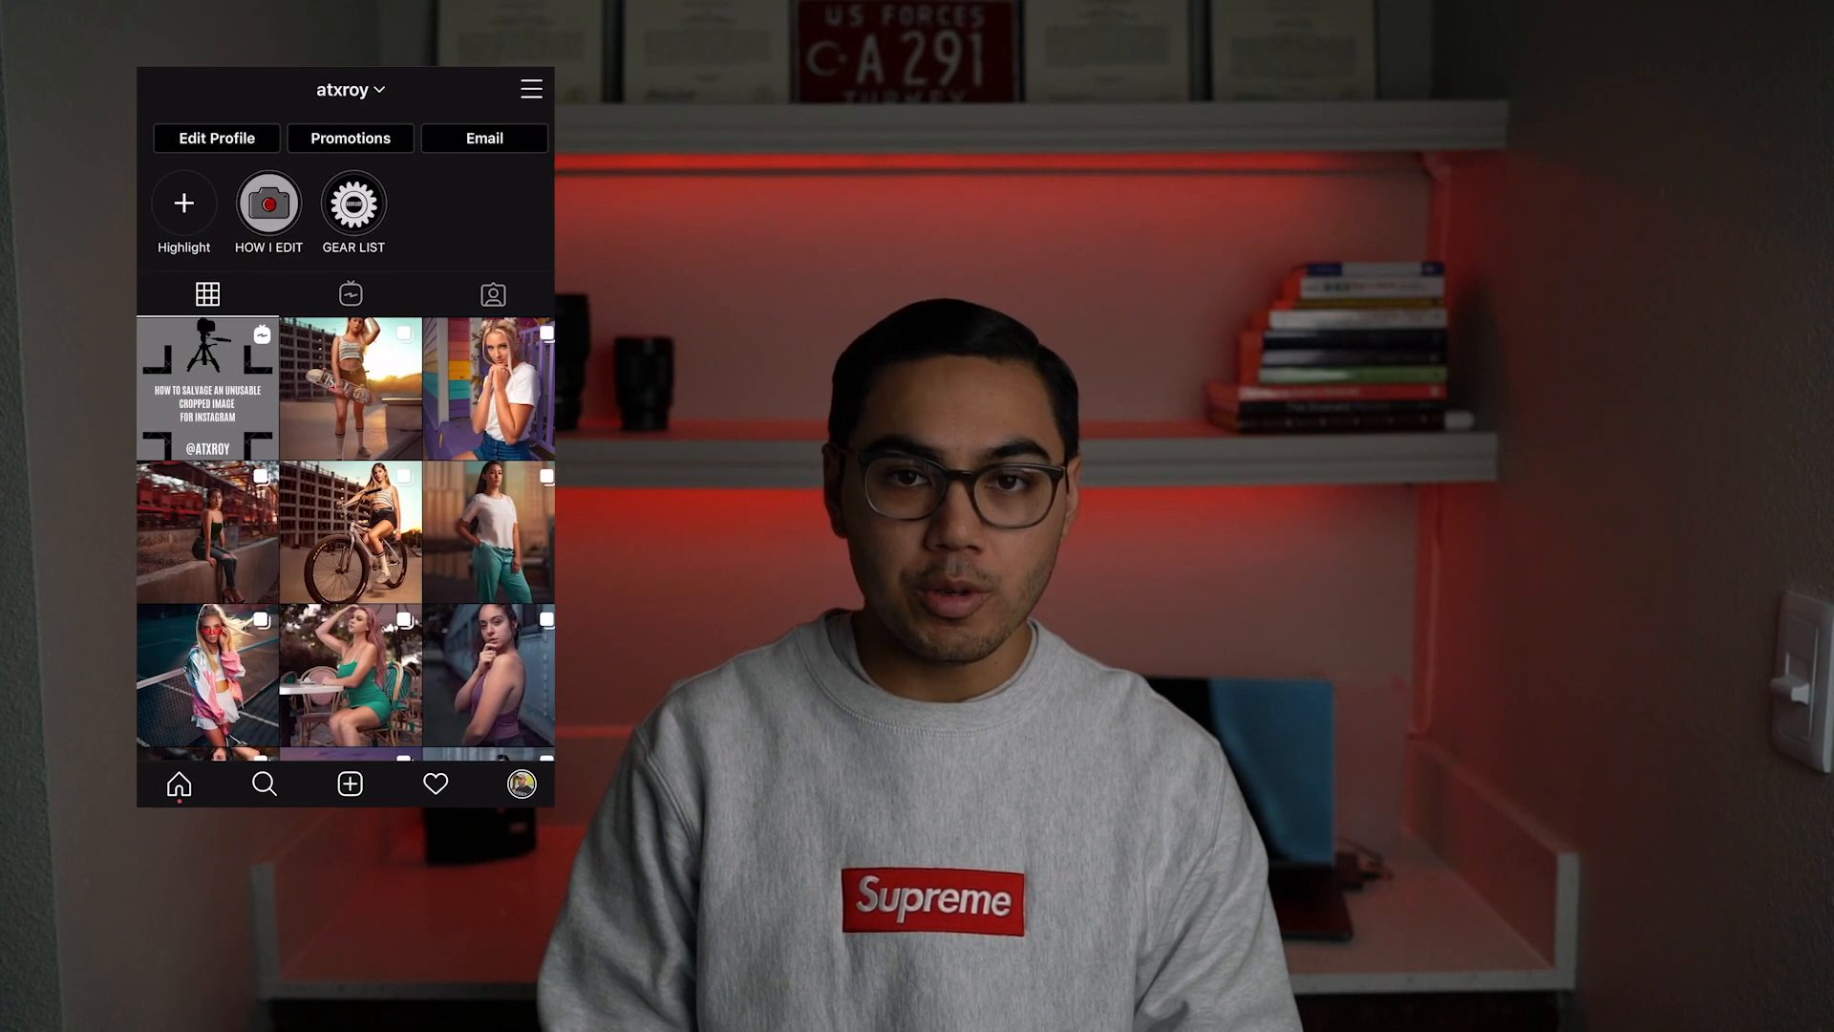